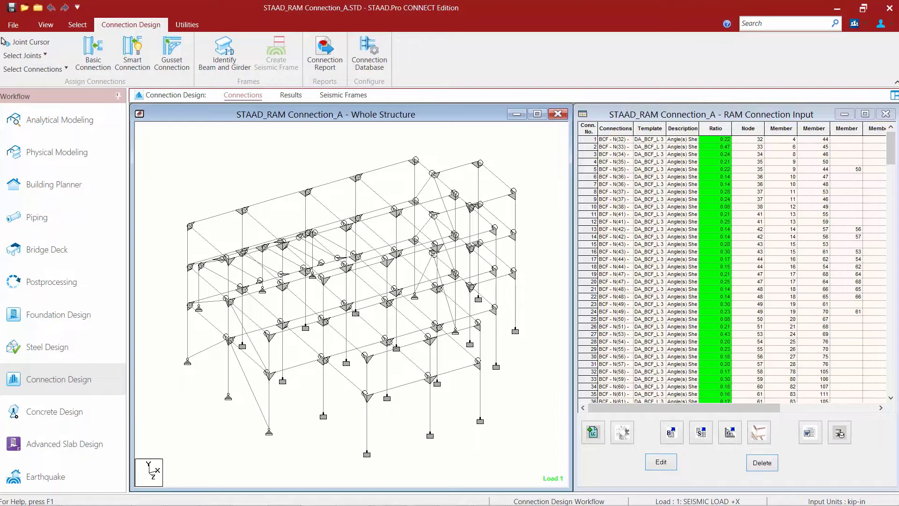
{"action": "mouse_move", "coordinate": [185, 166]}
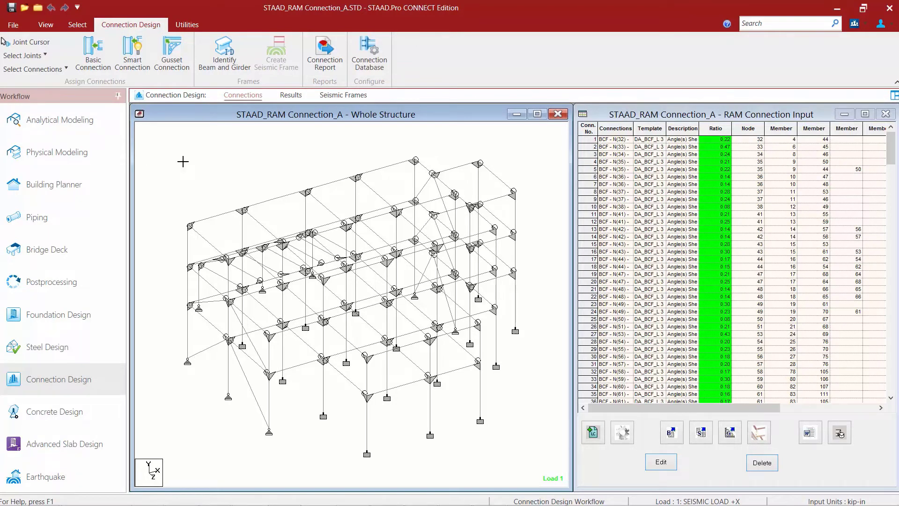
{"action": "mouse_move", "coordinate": [23, 55]}
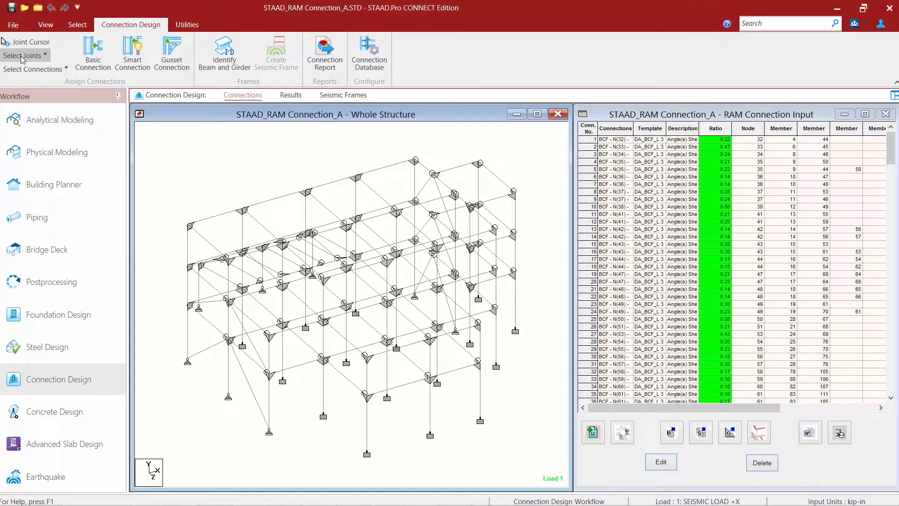
Step: Select all column-beam-brace joints in the model via Select Joints
{"action": "left_click", "coordinate": [22, 55]}
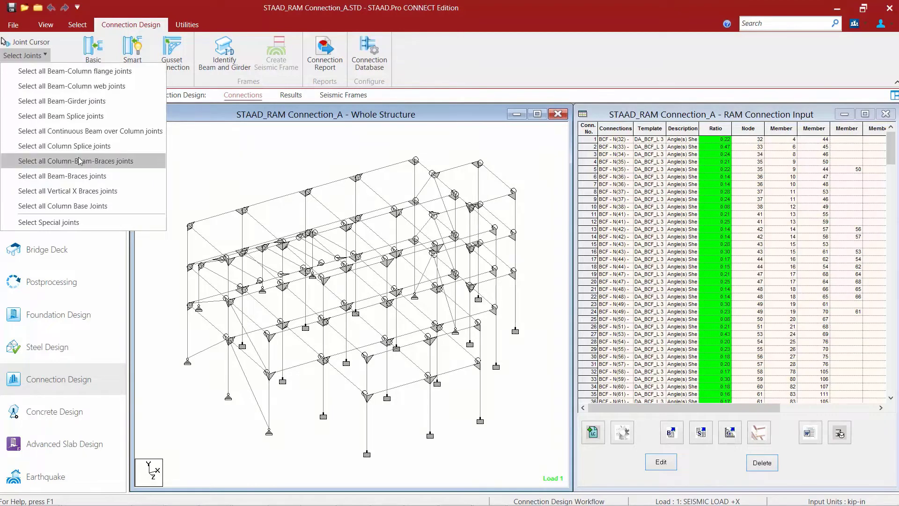
{"action": "left_click", "coordinate": [83, 161]}
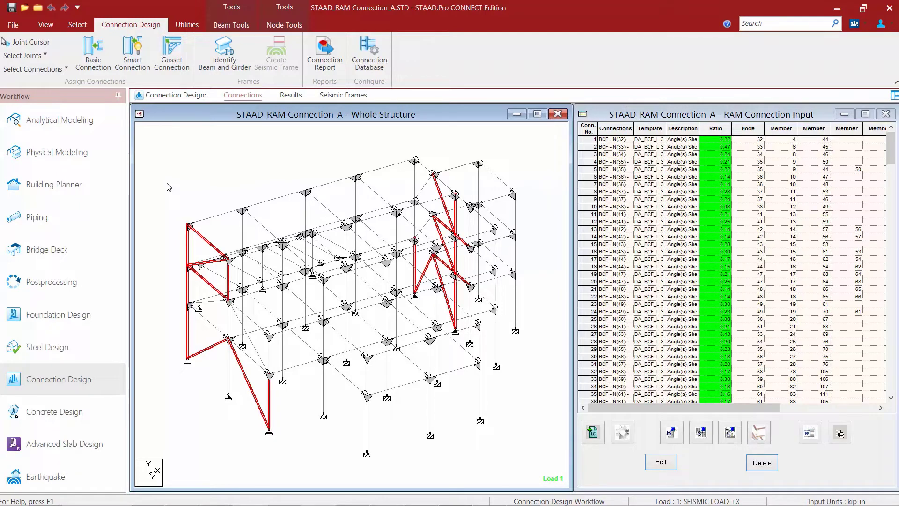
{"action": "mouse_move", "coordinate": [213, 331]}
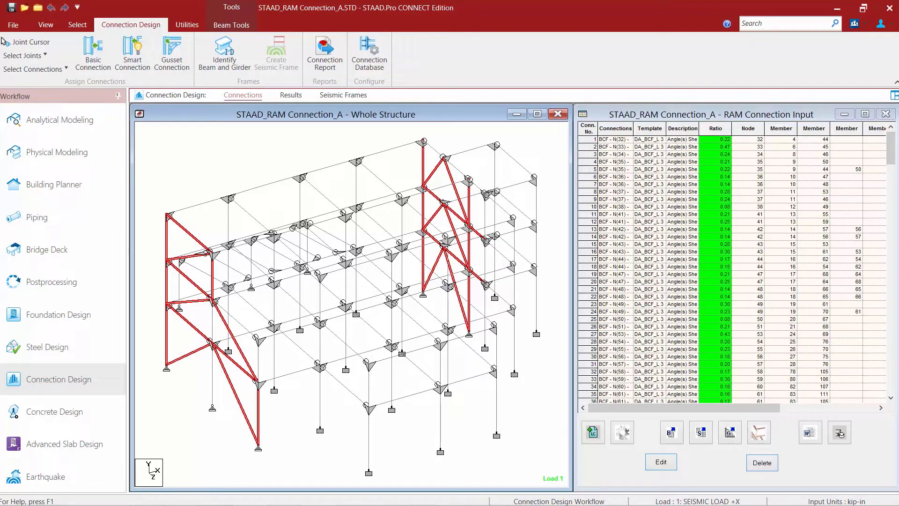
{"action": "mouse_move", "coordinate": [212, 331]}
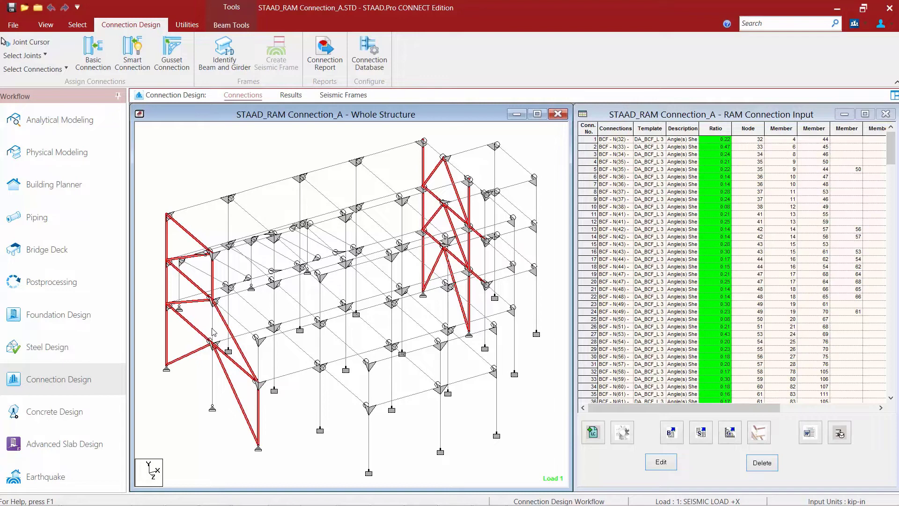
{"action": "mouse_move", "coordinate": [181, 130]}
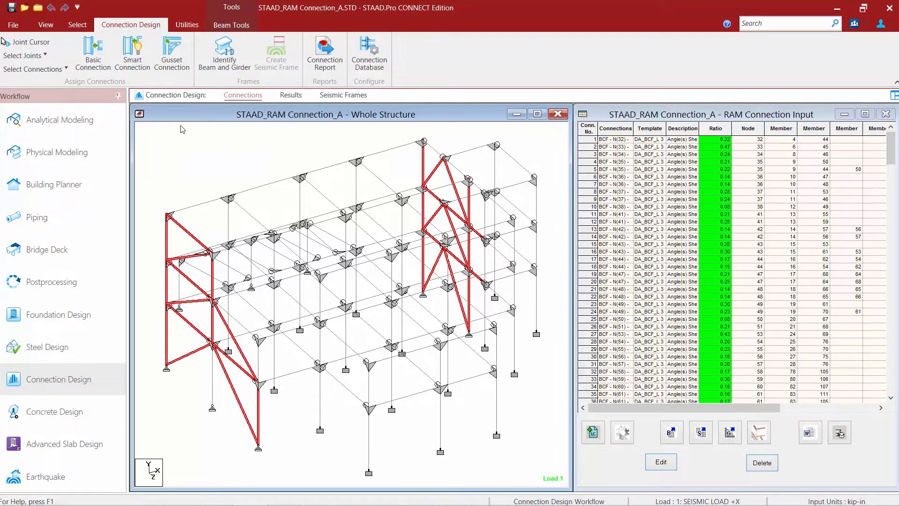
{"action": "mouse_move", "coordinate": [178, 150]}
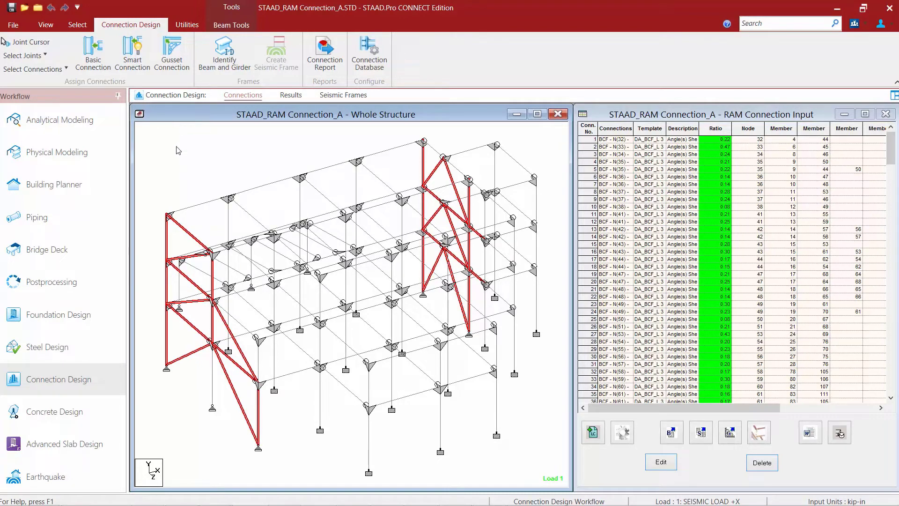
{"action": "mouse_move", "coordinate": [199, 181]}
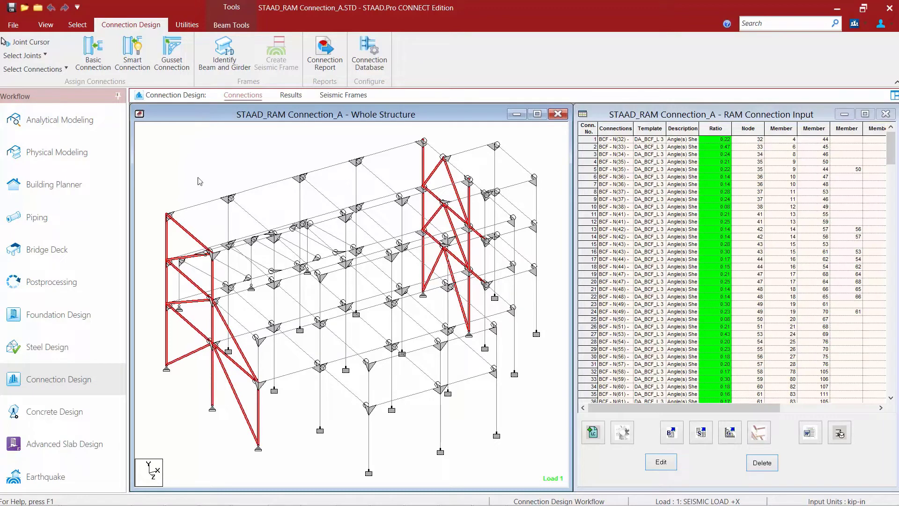
{"action": "mouse_move", "coordinate": [172, 47]}
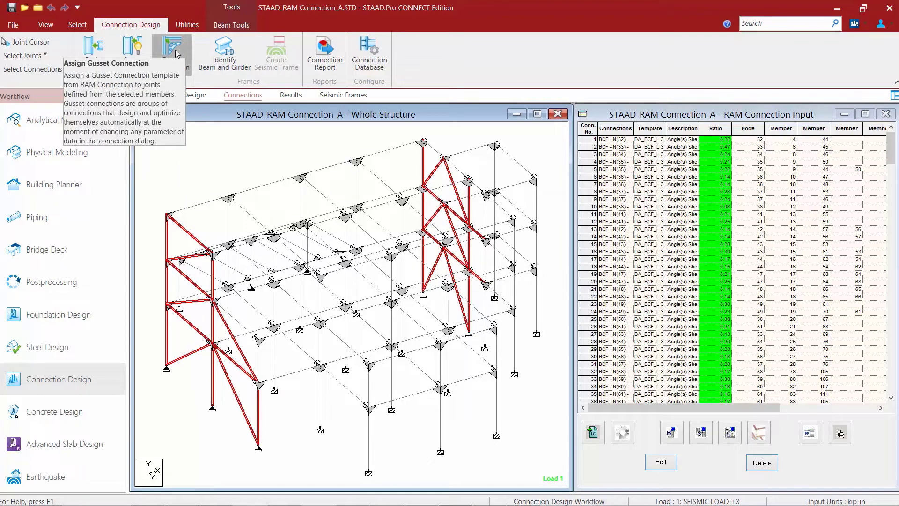
Step: Assign the Gusset Plate CBB category with the CBB_SP template to the selected joints
{"action": "left_click", "coordinate": [171, 52]}
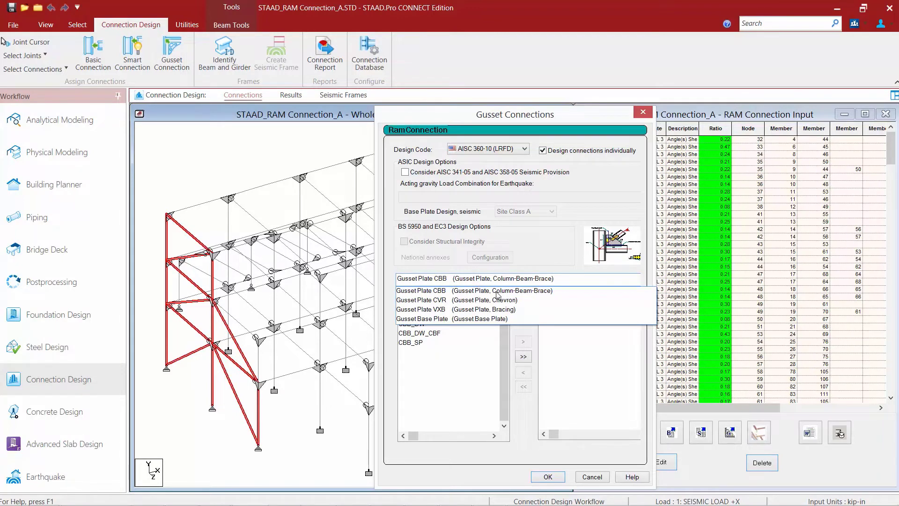
{"action": "left_click", "coordinate": [483, 290]}
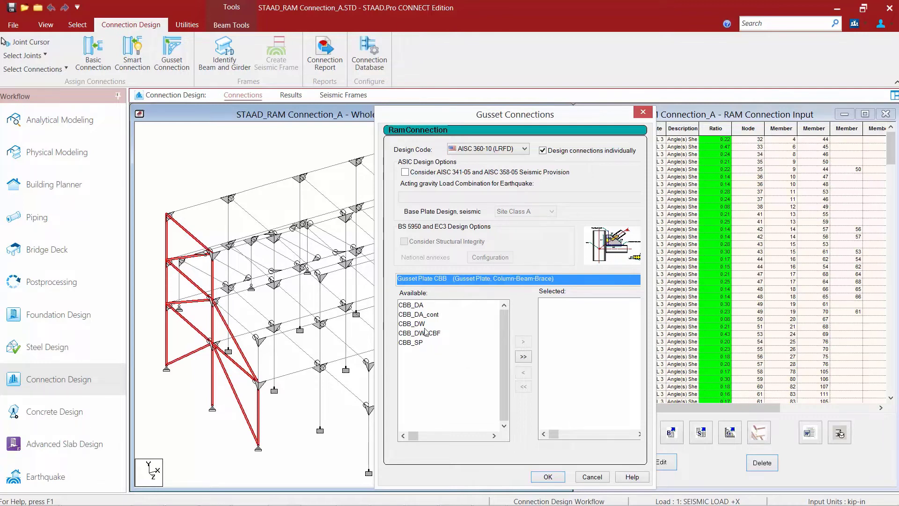
{"action": "mouse_move", "coordinate": [425, 329]}
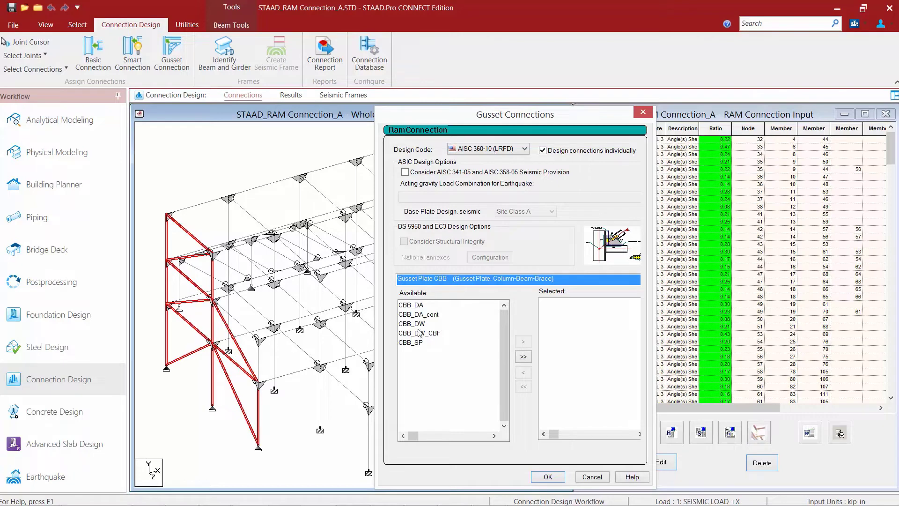
{"action": "left_click", "coordinate": [411, 343]}
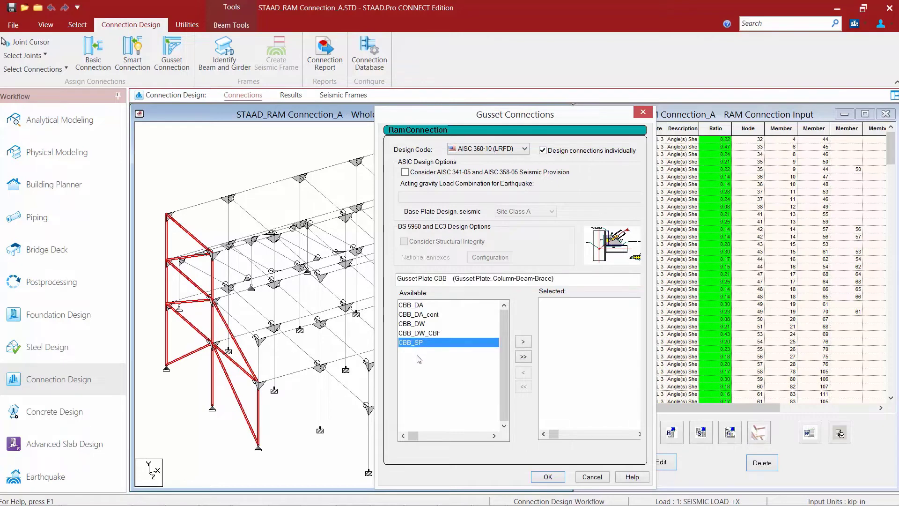
{"action": "mouse_move", "coordinate": [430, 385]}
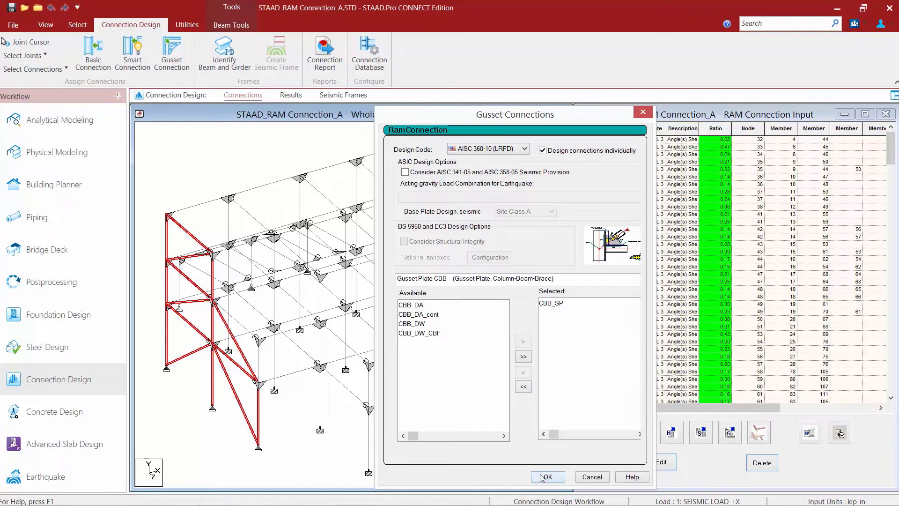
{"action": "left_click", "coordinate": [545, 477]}
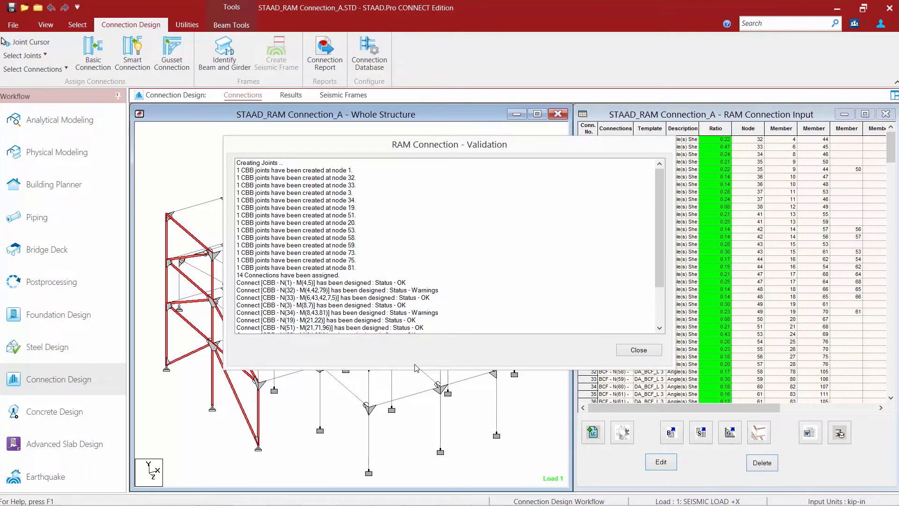
{"action": "mouse_move", "coordinate": [688, 259]}
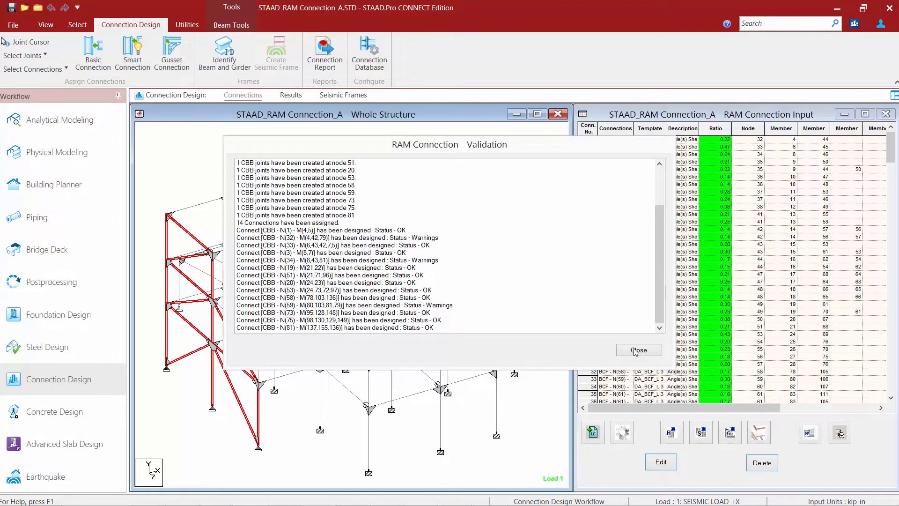
Step: Dismiss the RAM Connection validation report for the 14 CBB connections
{"action": "left_click", "coordinate": [638, 350]}
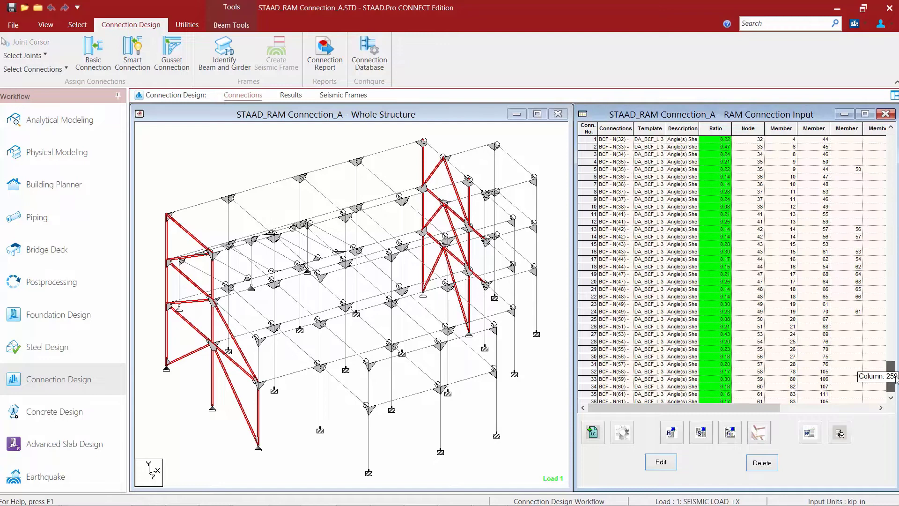
Step: Edit connection 282 CBB - N(32) from the input table to launch Connection Pad
{"action": "scroll", "scroll_direction": "down", "scroll_amount": 3}
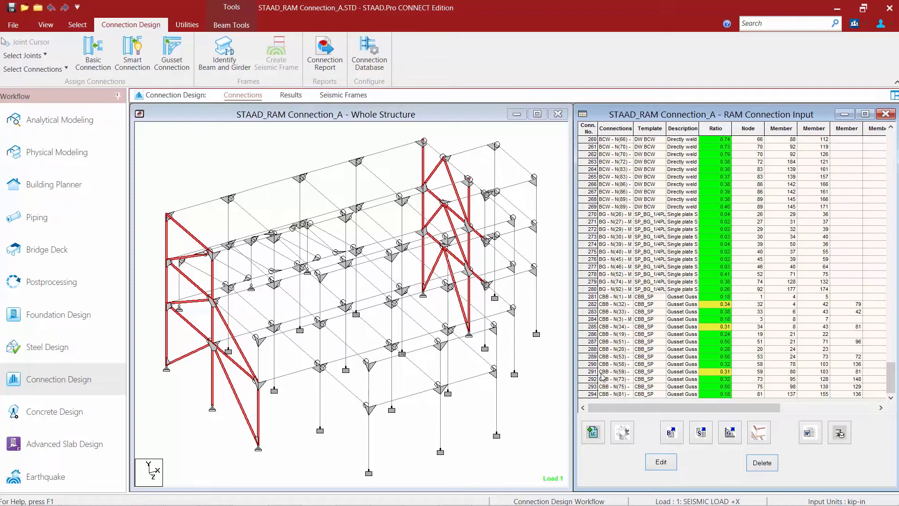
{"action": "mouse_move", "coordinate": [602, 377]}
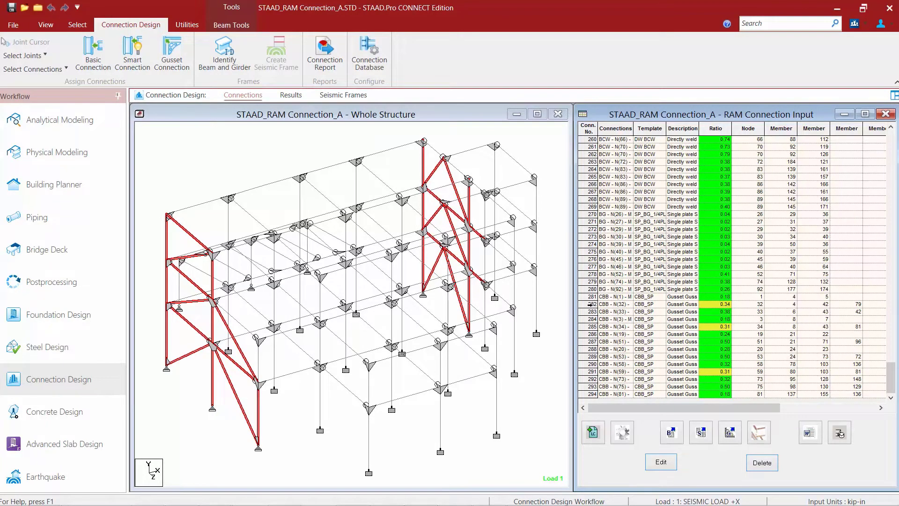
{"action": "left_click", "coordinate": [614, 303]}
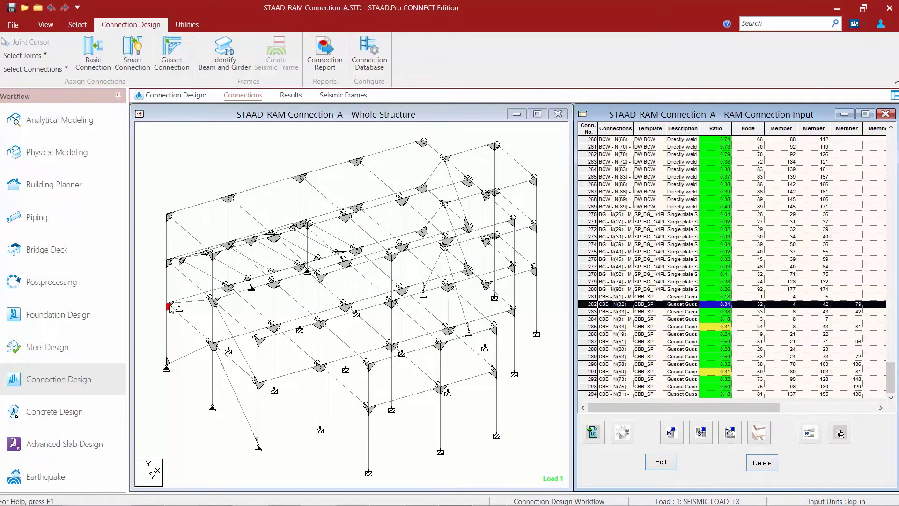
{"action": "mouse_move", "coordinate": [554, 323]}
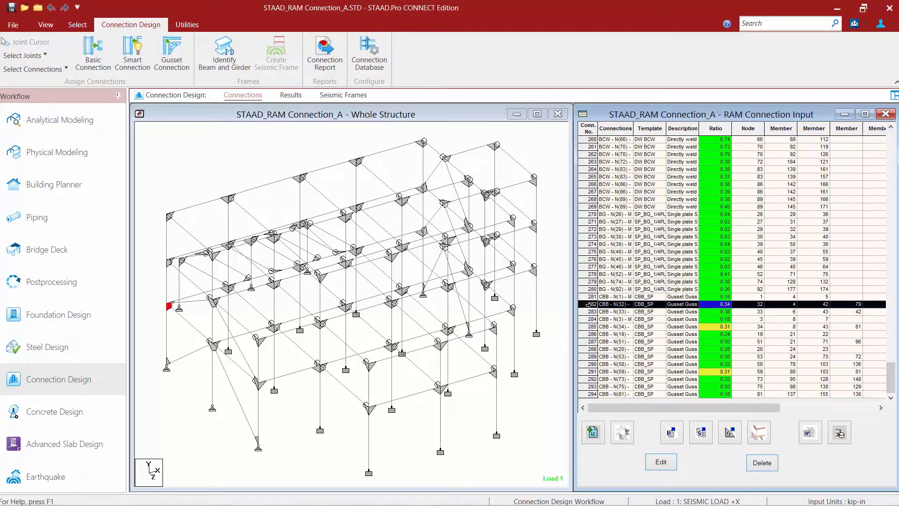
{"action": "left_click", "coordinate": [661, 462]}
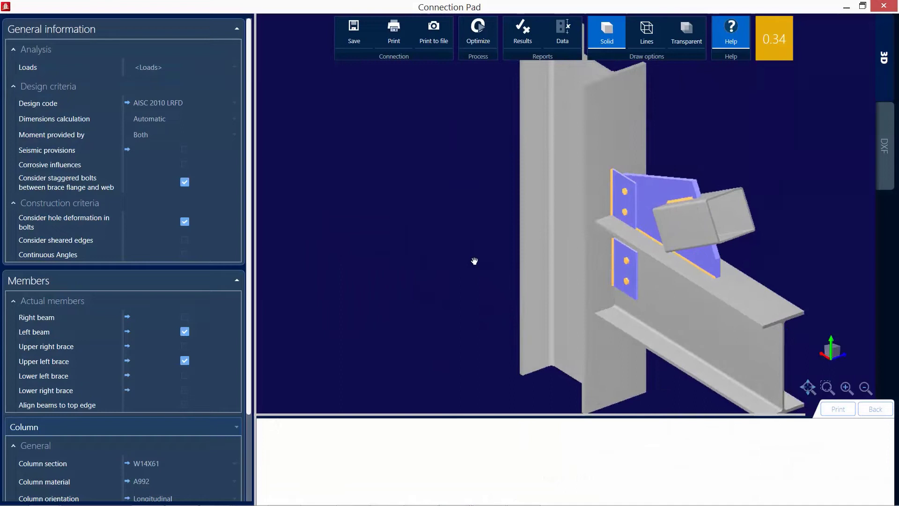
Step: Recentre the 3D joint view and bring up the Results report for connection 282
{"action": "left_click_drag", "start_coordinate": [473, 262], "coordinate": [451, 285]}
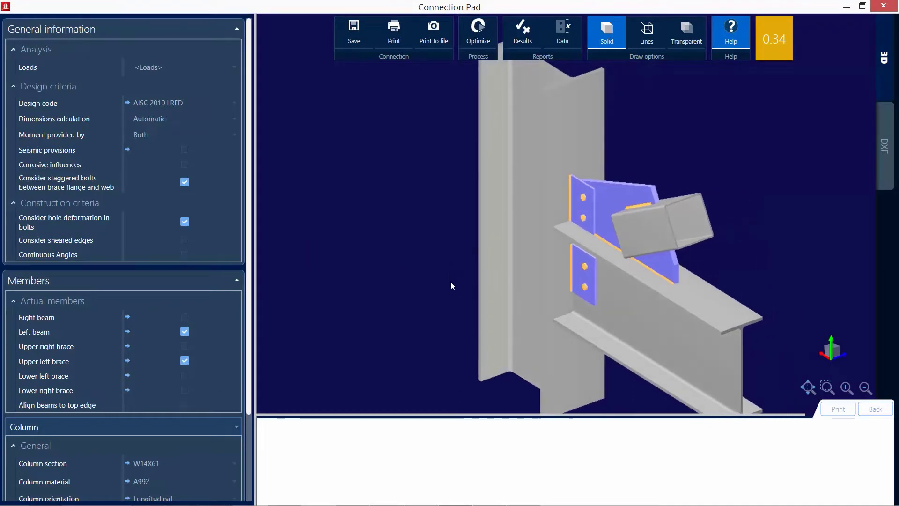
{"action": "mouse_move", "coordinate": [279, 236]}
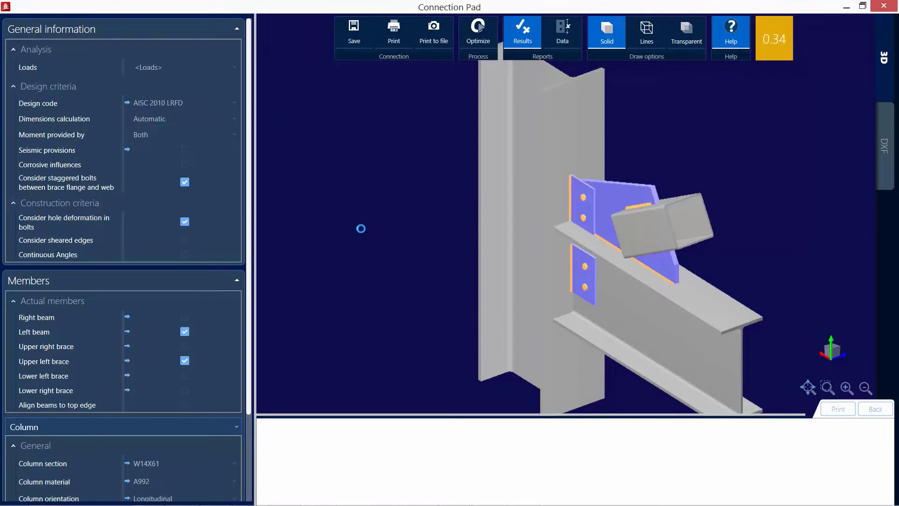
{"action": "left_click", "coordinate": [522, 32]}
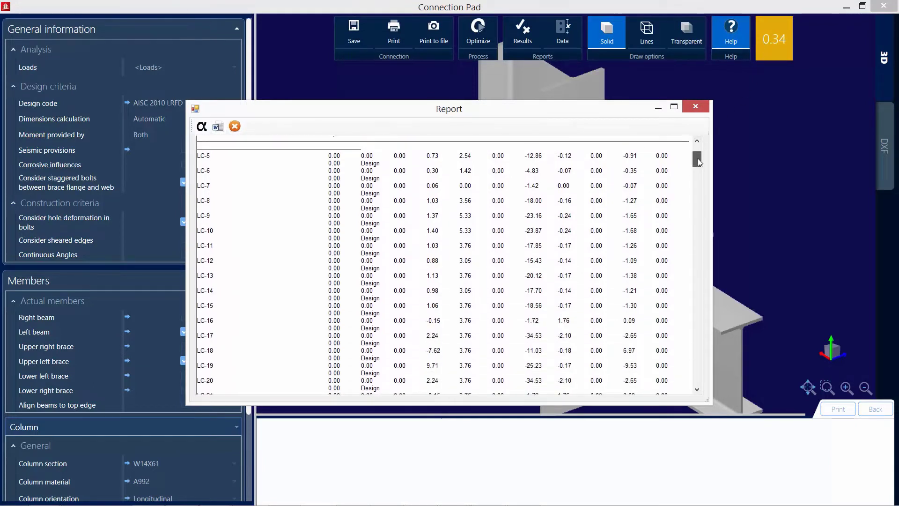
Step: Scroll through the report's load demands and design check tables with ratios 0.07 and 0.06
{"action": "scroll", "scroll_direction": "down", "scroll_amount": 3}
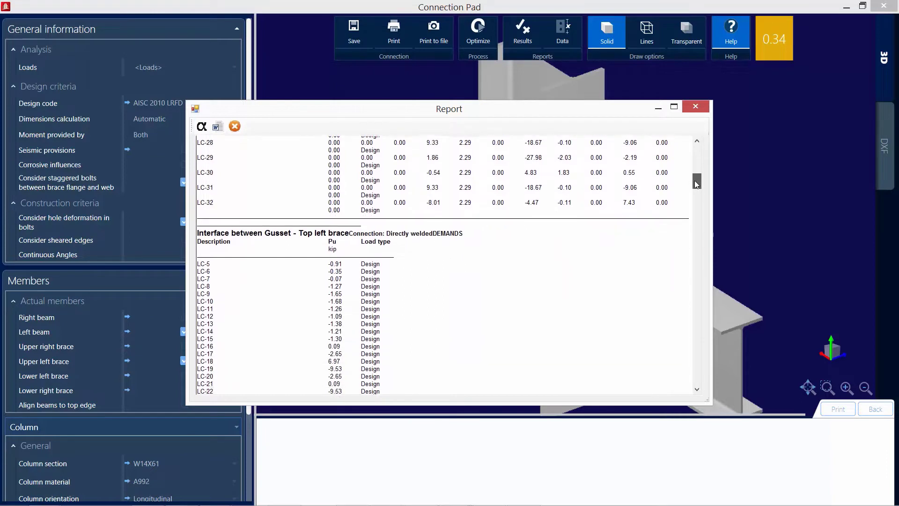
{"action": "scroll", "scroll_direction": "down", "scroll_amount": 3}
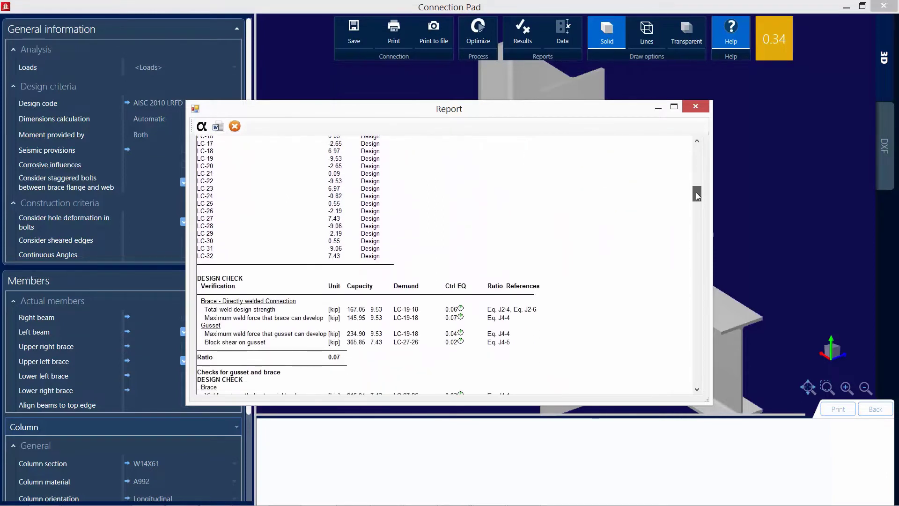
{"action": "scroll", "scroll_direction": "down", "scroll_amount": 3}
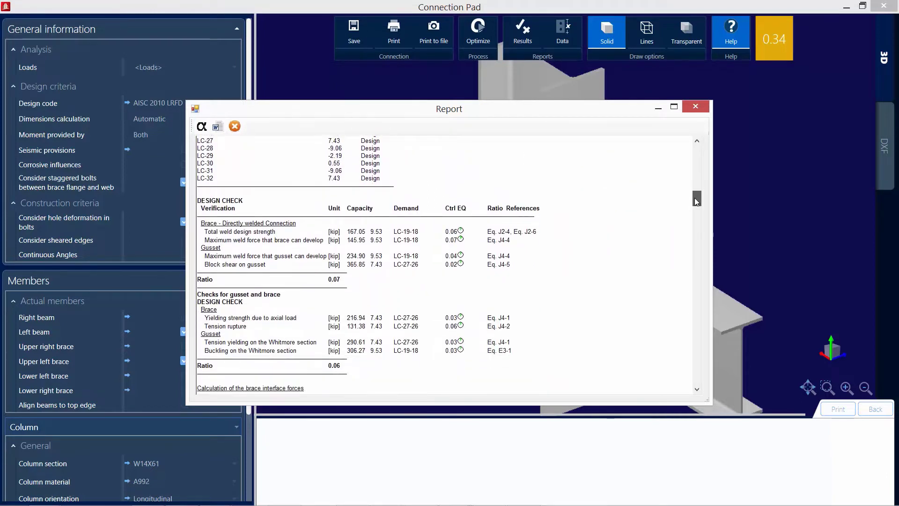
{"action": "scroll", "scroll_direction": "down", "scroll_amount": 3}
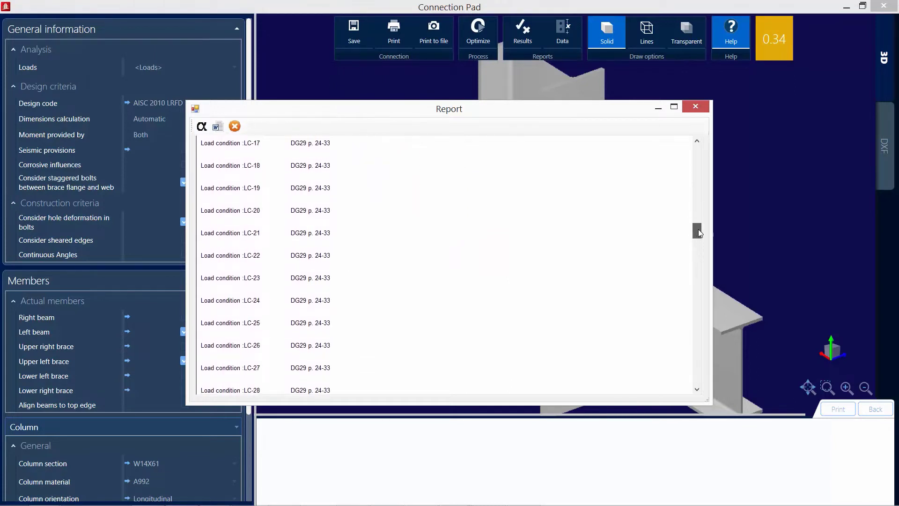
{"action": "scroll", "scroll_direction": "down", "scroll_amount": 3}
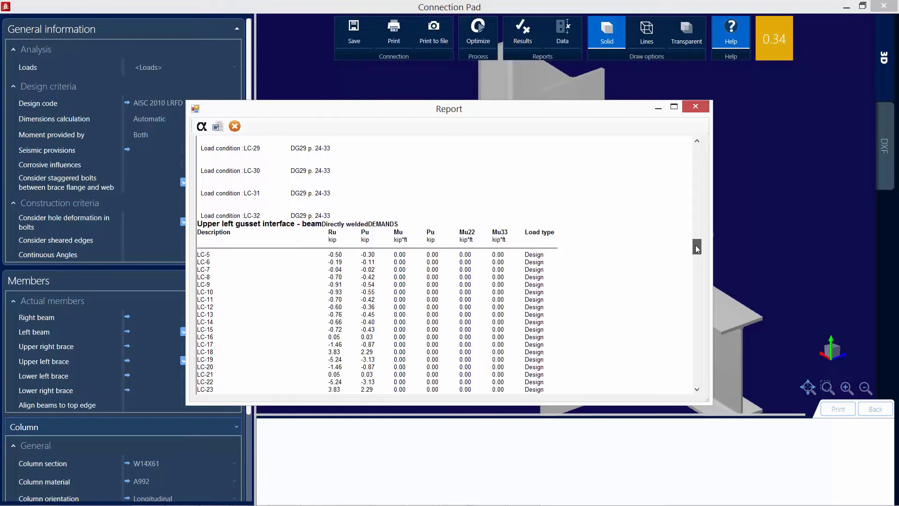
{"action": "scroll", "scroll_direction": "down", "scroll_amount": 3}
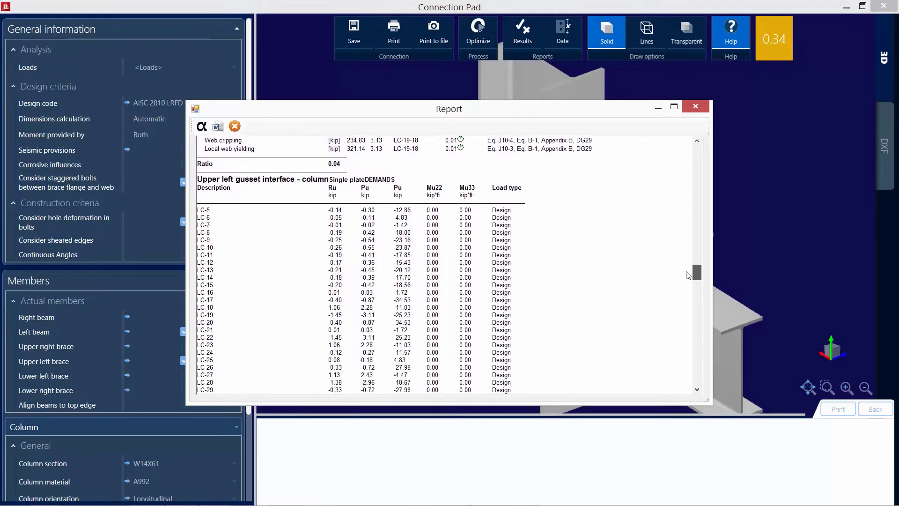
{"action": "scroll", "scroll_direction": "down", "scroll_amount": 3}
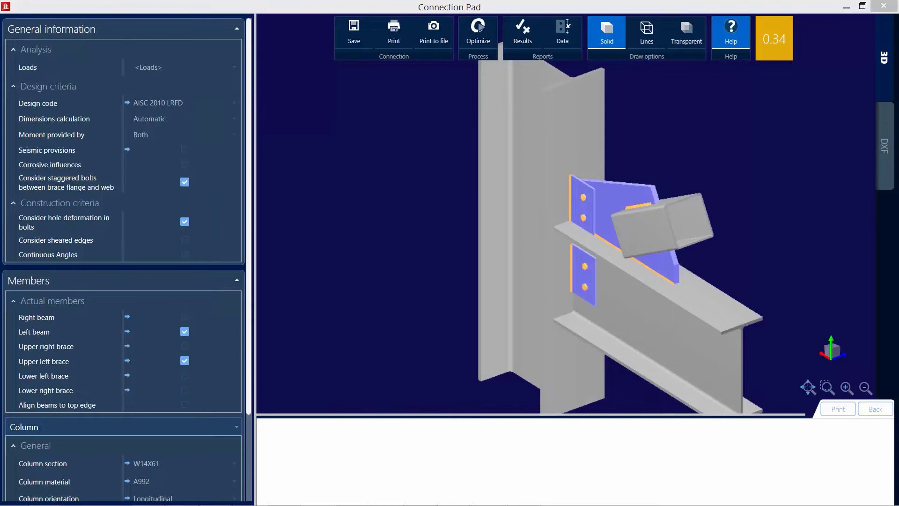
{"action": "mouse_move", "coordinate": [250, 239]}
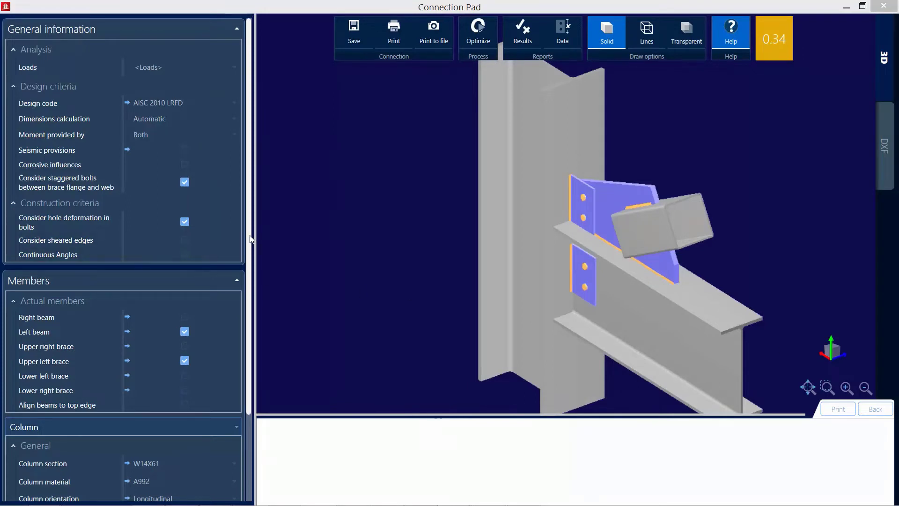
Step: Reach the Interfaces section and list the gusset interface options for the upper left brace
{"action": "scroll", "scroll_direction": "down", "scroll_amount": 3}
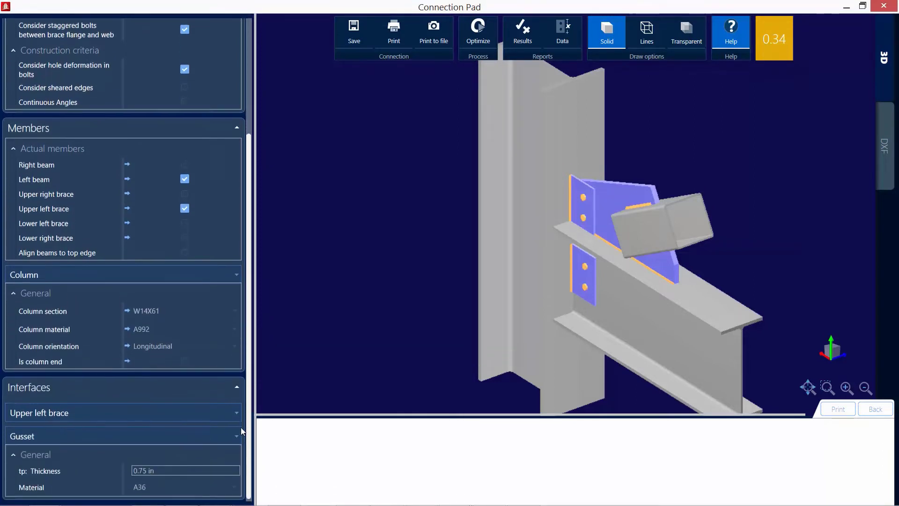
{"action": "scroll", "scroll_direction": "down", "scroll_amount": 3}
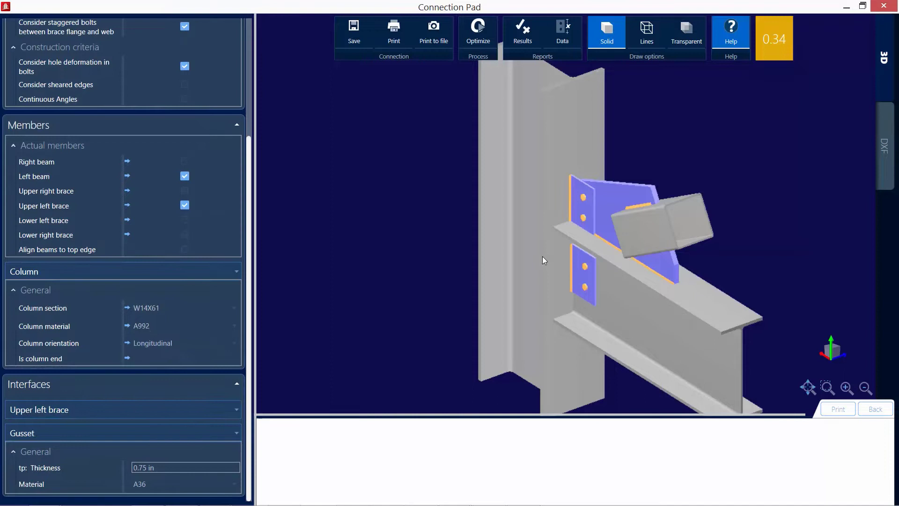
{"action": "left_click", "coordinate": [184, 324]}
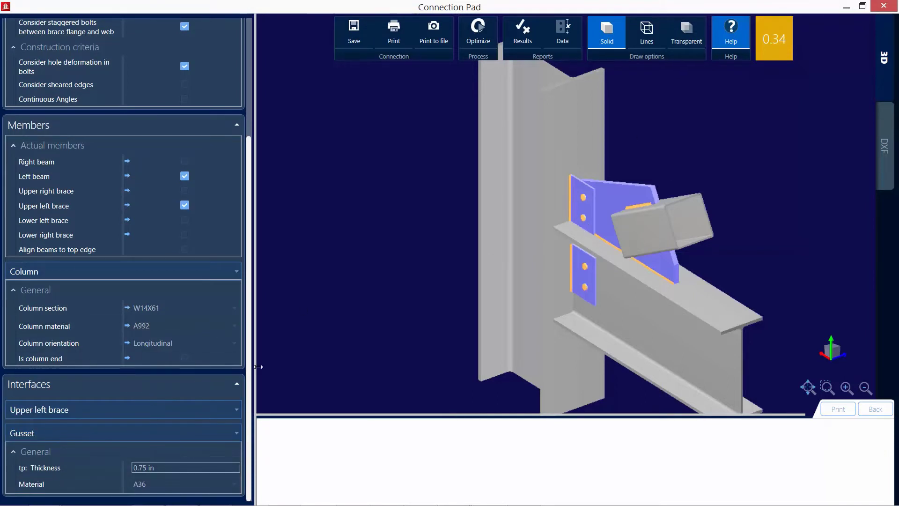
{"action": "mouse_move", "coordinate": [246, 416]}
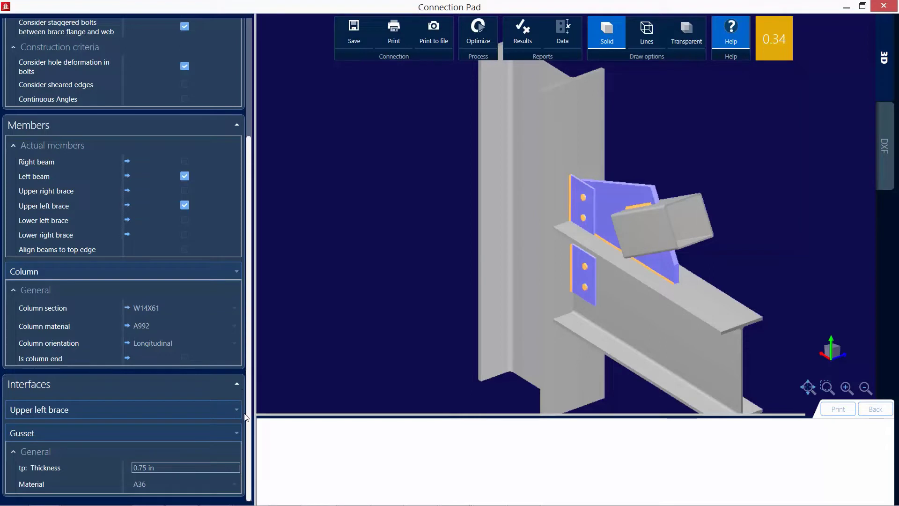
{"action": "left_click", "coordinate": [122, 409]}
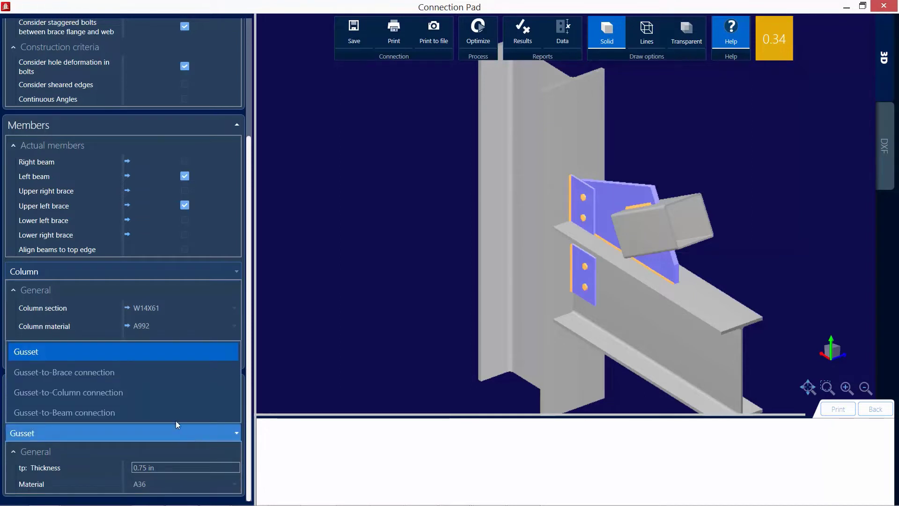
Step: Show the Gusset-to-Column settings and list the connection type to column choices
{"action": "left_click", "coordinate": [68, 392]}
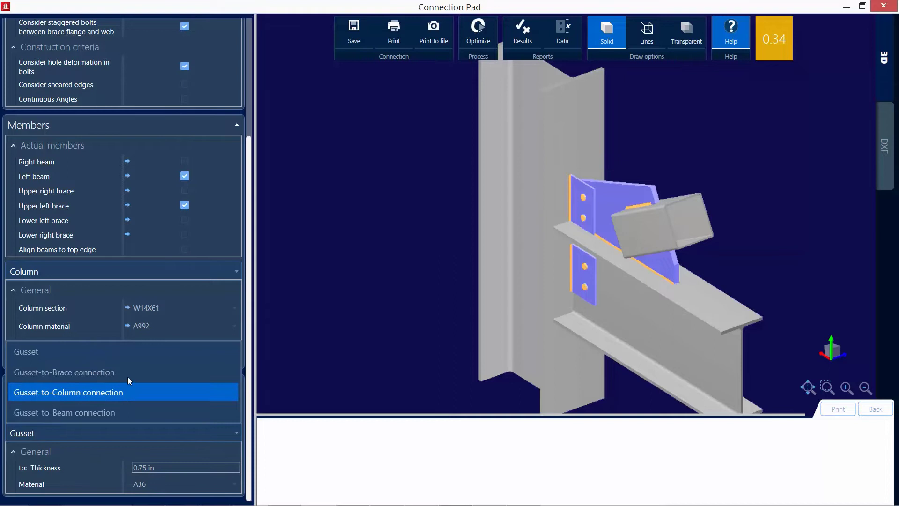
{"action": "mouse_move", "coordinate": [128, 404]}
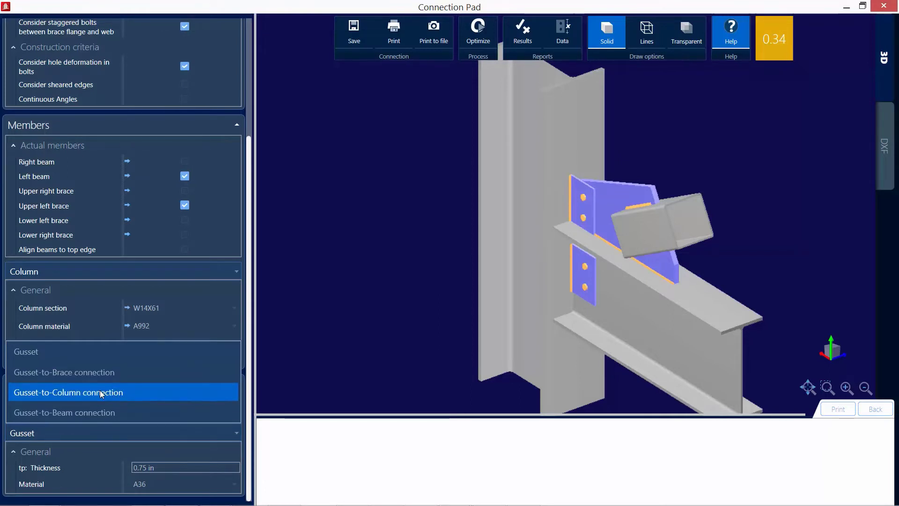
{"action": "left_click", "coordinate": [68, 393]}
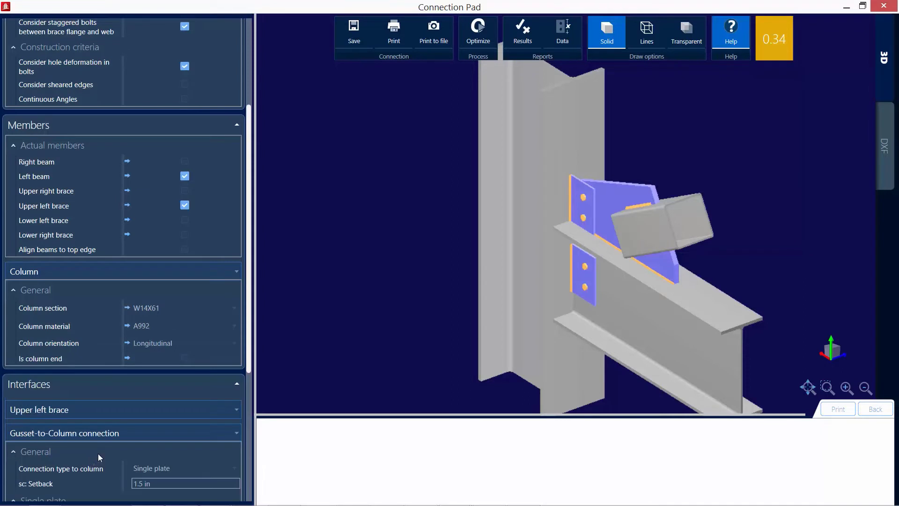
{"action": "scroll", "scroll_direction": "down", "scroll_amount": 3}
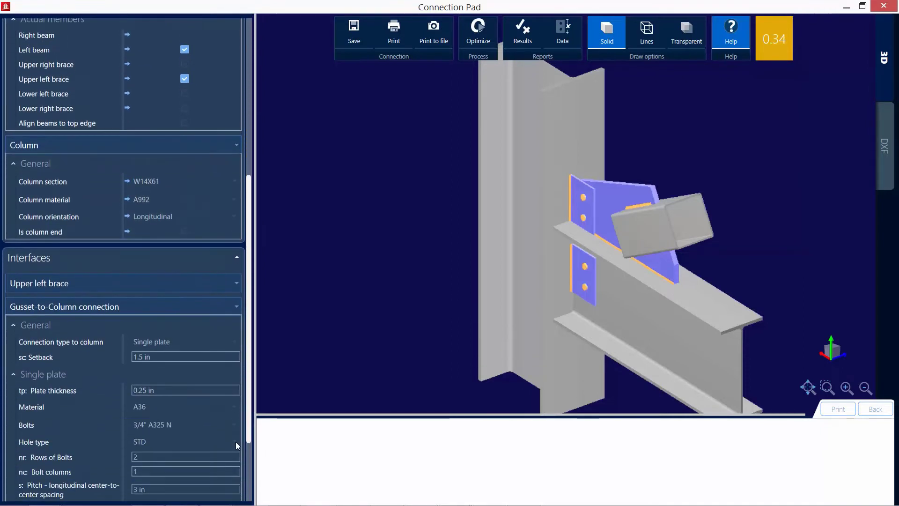
{"action": "scroll", "scroll_direction": "down", "scroll_amount": 3}
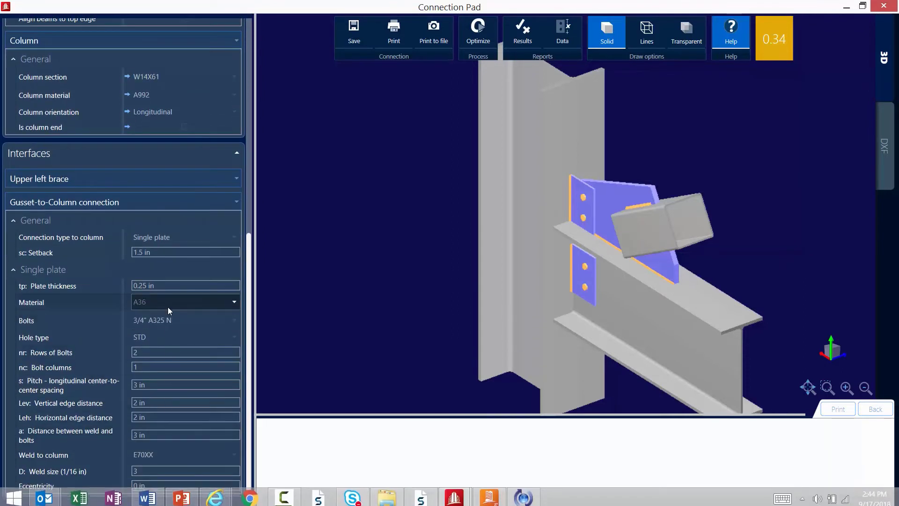
{"action": "left_click", "coordinate": [184, 301]}
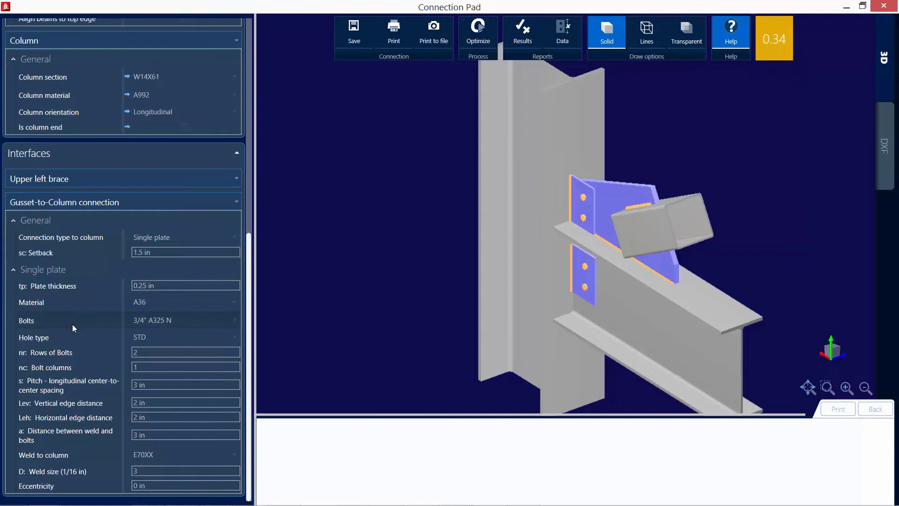
{"action": "mouse_move", "coordinate": [53, 455]}
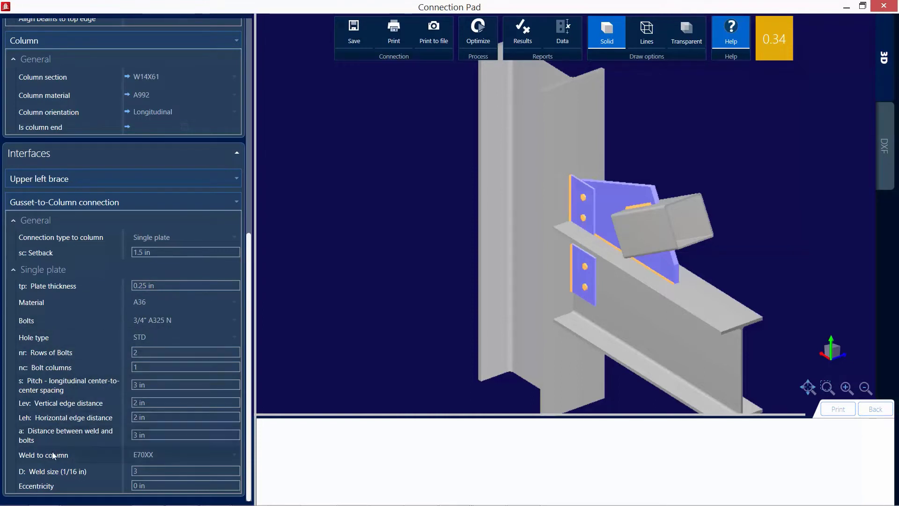
{"action": "mouse_move", "coordinate": [97, 261]}
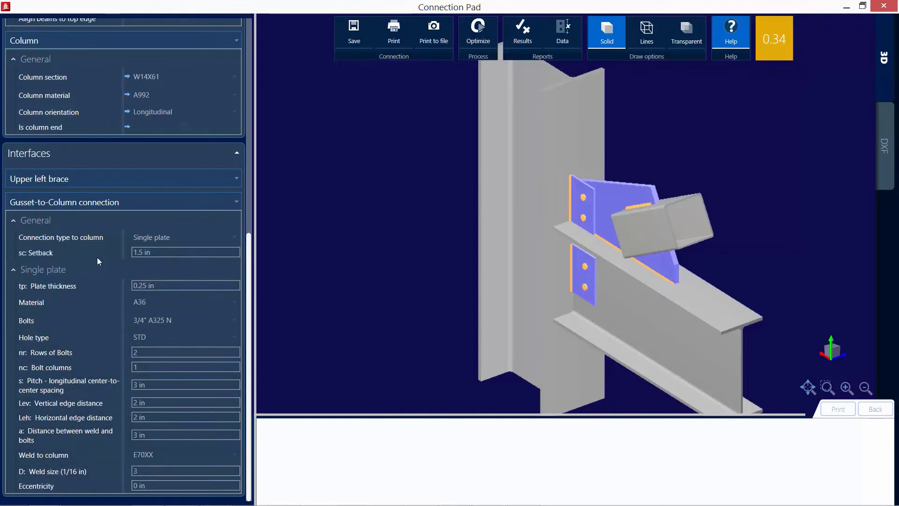
{"action": "left_click", "coordinate": [183, 237]}
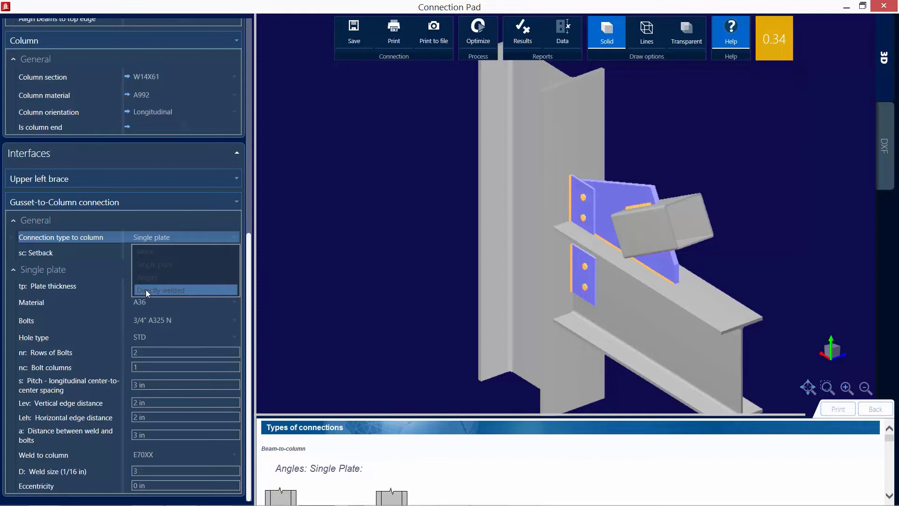
Step: Set the gusset-to-column connection type to Directly welded, updating the ratio to 0.35
{"action": "left_click", "coordinate": [162, 290]}
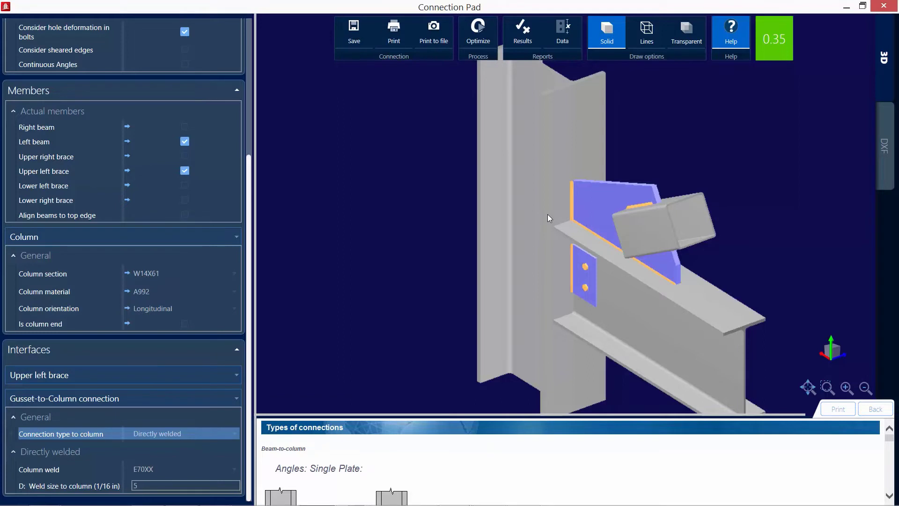
{"action": "mouse_move", "coordinate": [246, 225]}
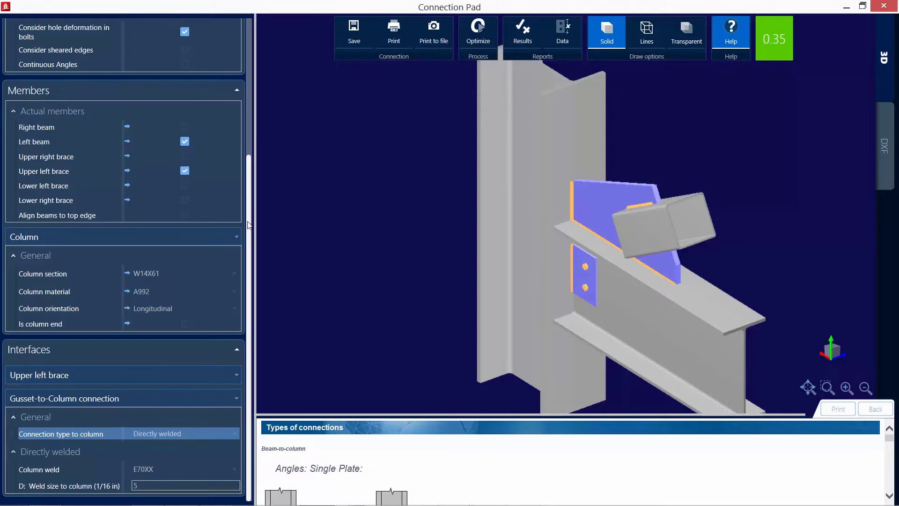
{"action": "mouse_move", "coordinate": [343, 273]}
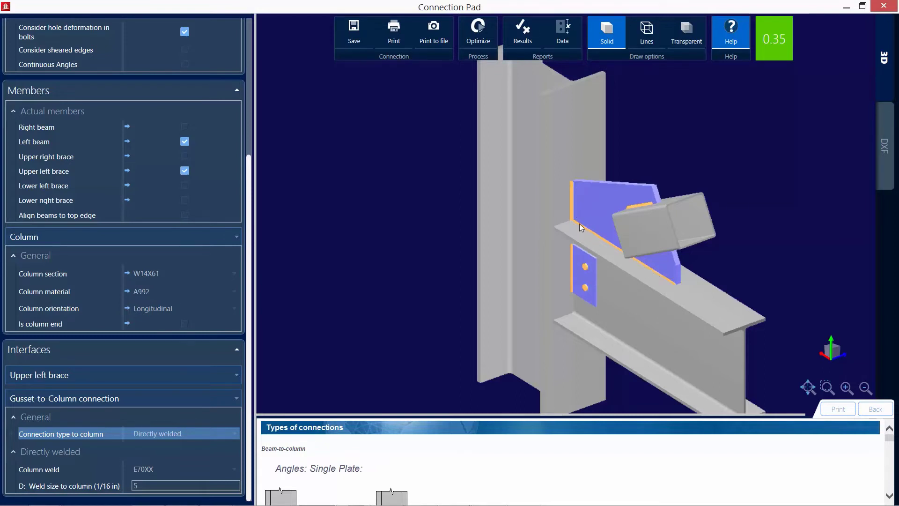
{"action": "mouse_move", "coordinate": [799, 37]}
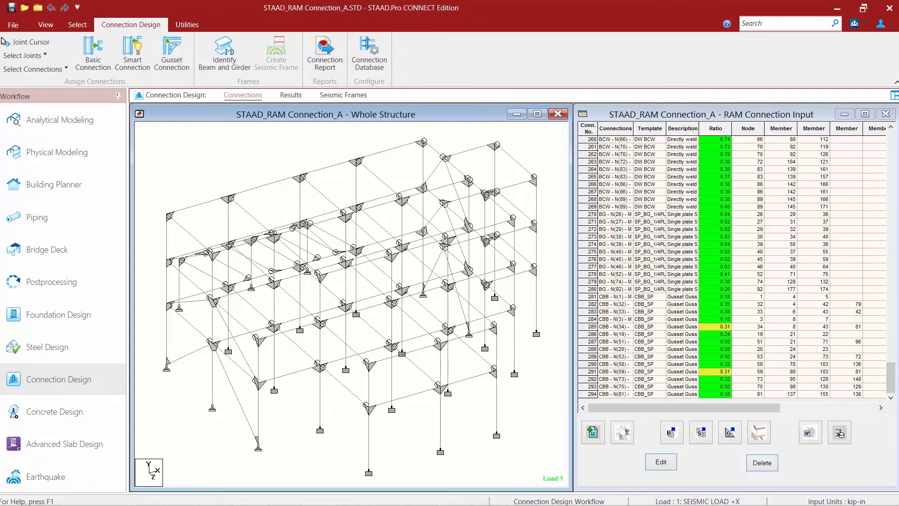
{"action": "mouse_move", "coordinate": [251, 156]}
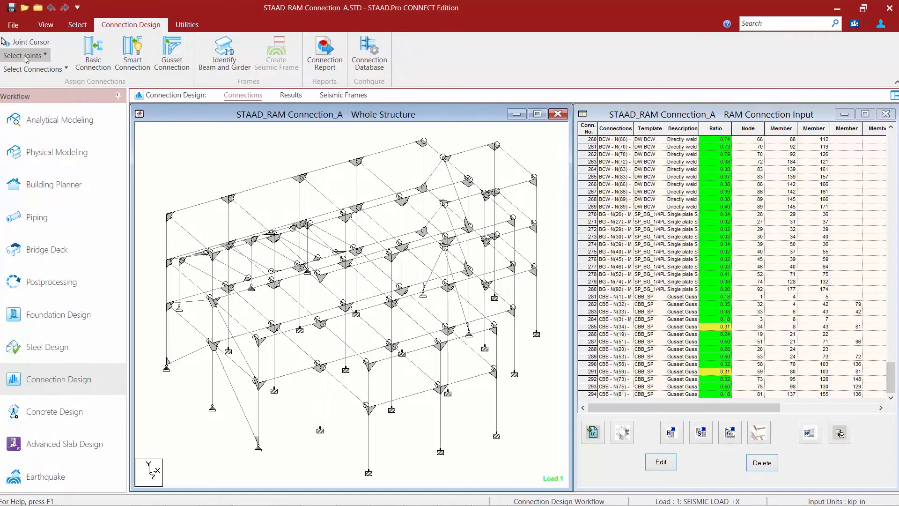
Step: Bring up the Select Joints options for the chevron brace frame line
{"action": "left_click", "coordinate": [22, 55]}
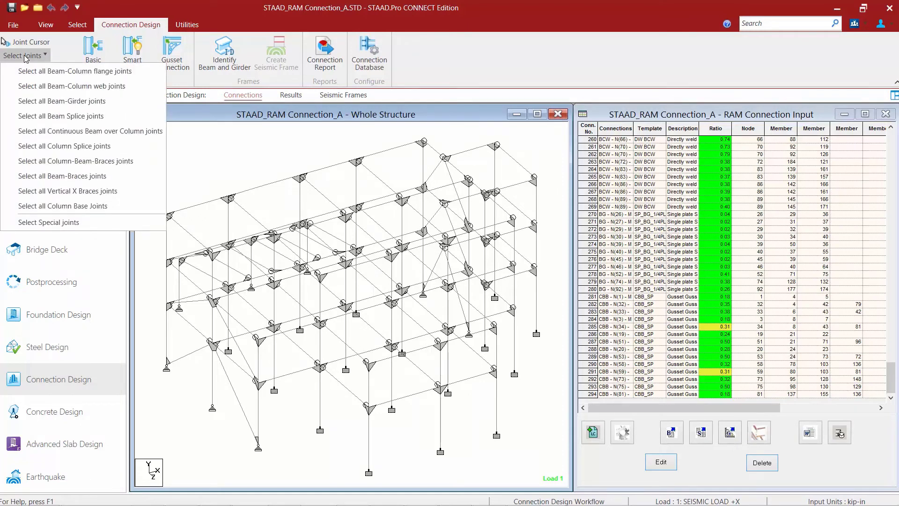
{"action": "mouse_move", "coordinate": [83, 160]}
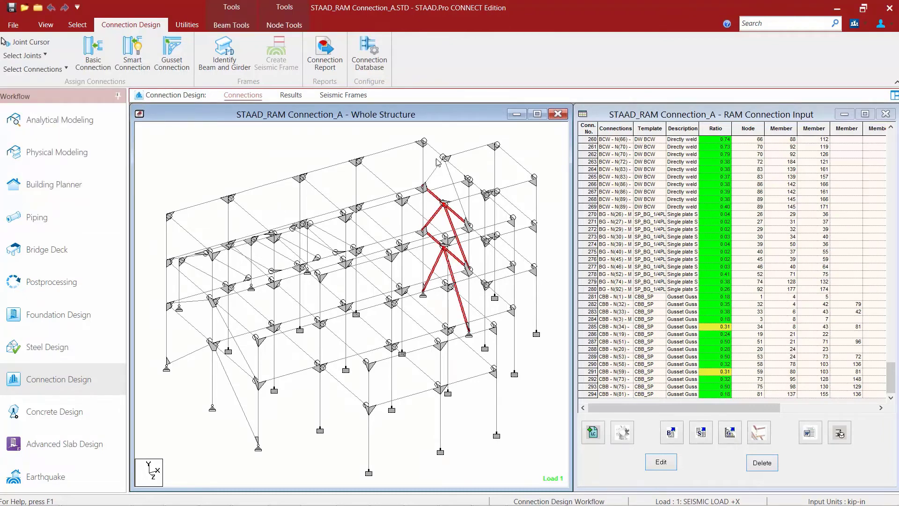
{"action": "mouse_move", "coordinate": [427, 168]}
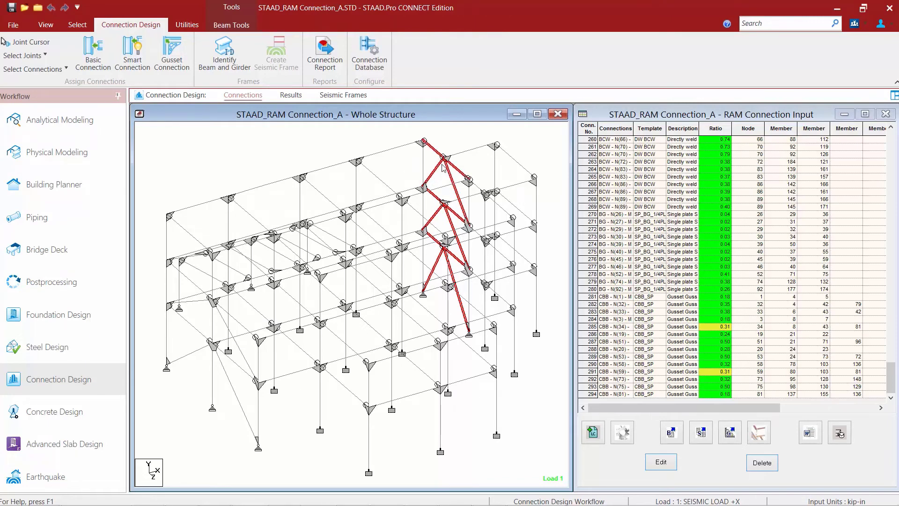
{"action": "mouse_move", "coordinate": [458, 154]}
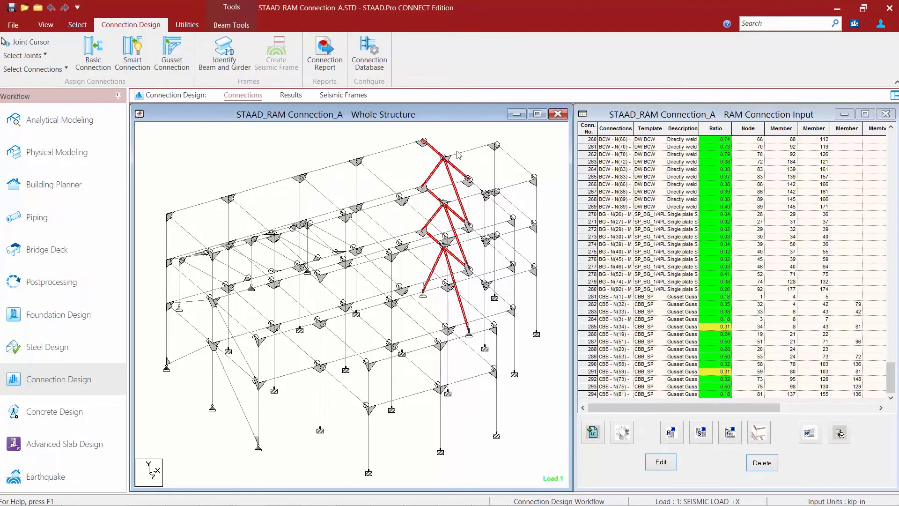
{"action": "mouse_move", "coordinate": [455, 143]}
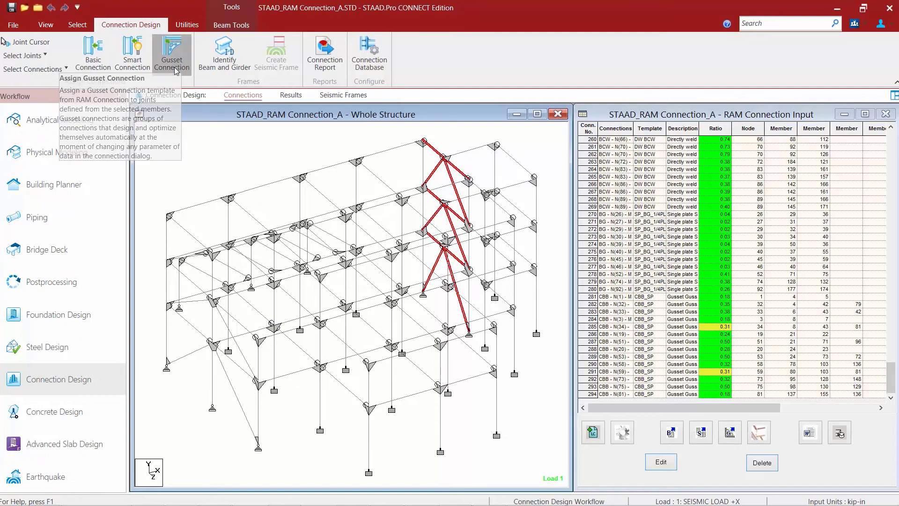
Step: Assign the chevron Gusset Plate CVR template to the selected brace members
{"action": "left_click", "coordinate": [171, 52]}
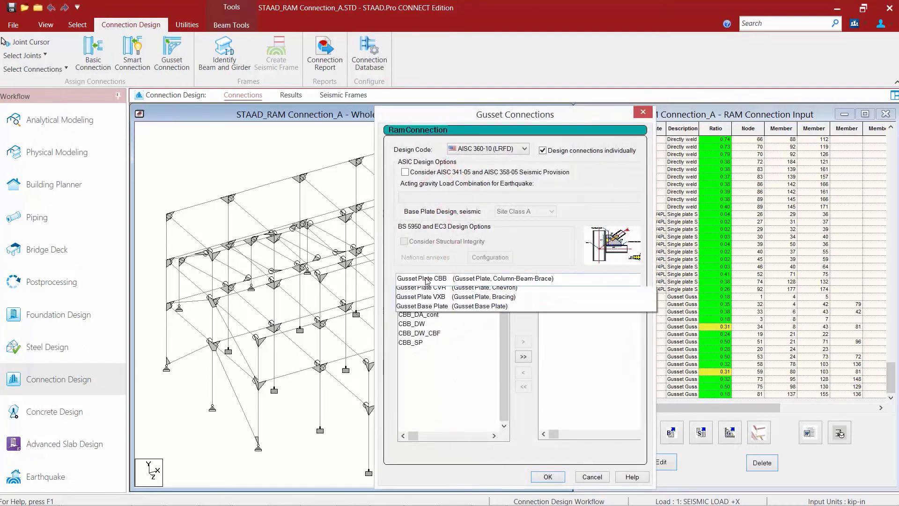
{"action": "left_click", "coordinate": [424, 287]}
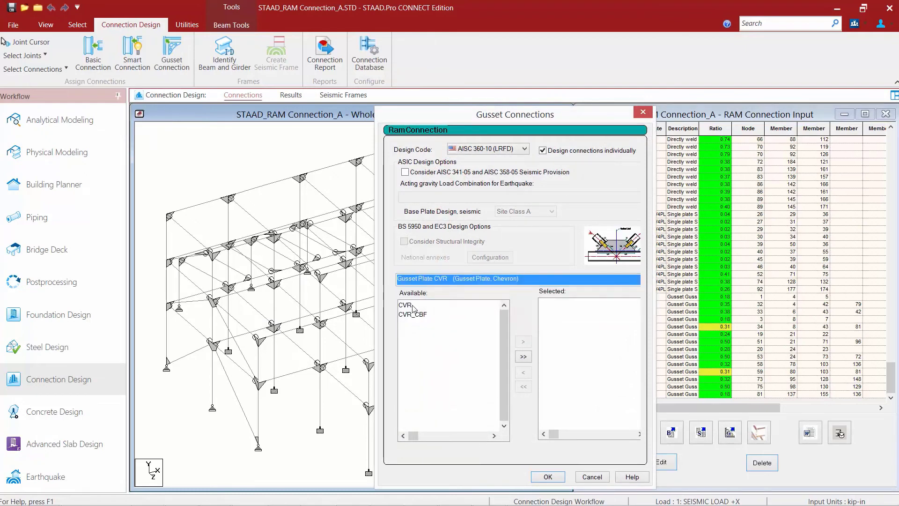
{"action": "left_click", "coordinate": [404, 304]}
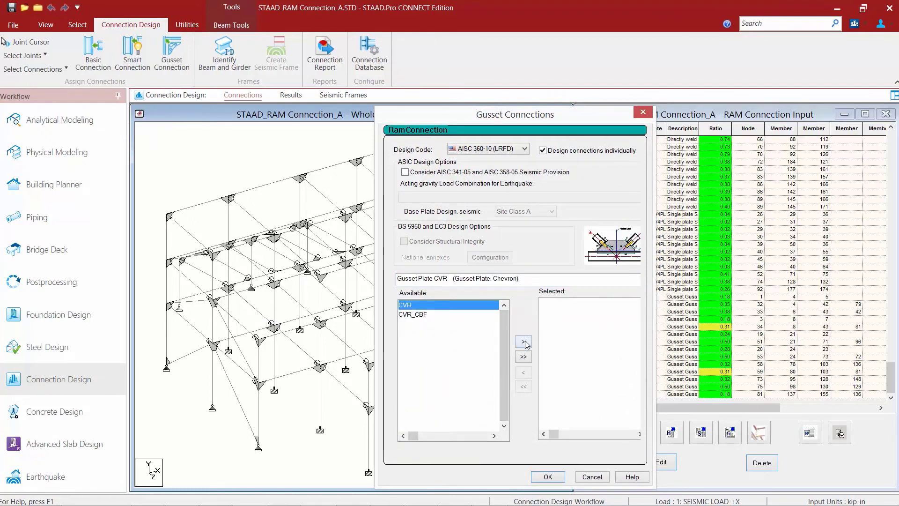
{"action": "left_click", "coordinate": [523, 341]}
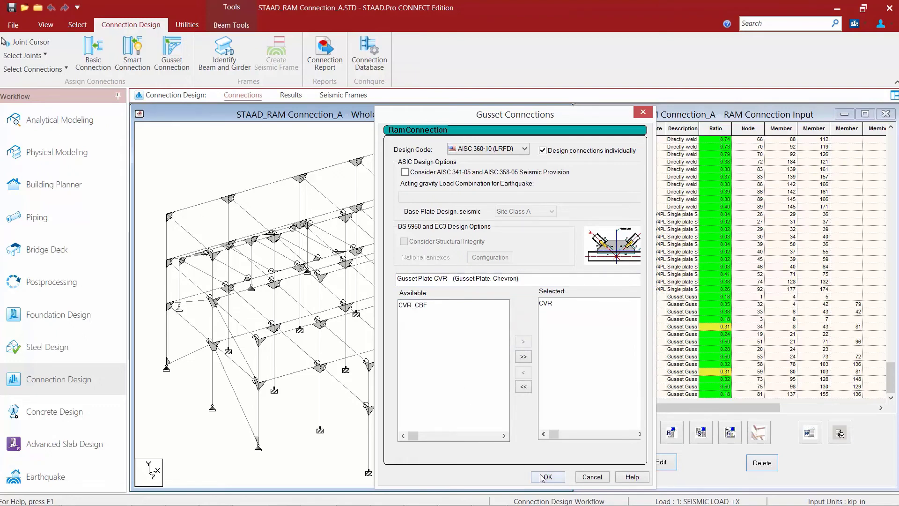
{"action": "left_click", "coordinate": [546, 476]}
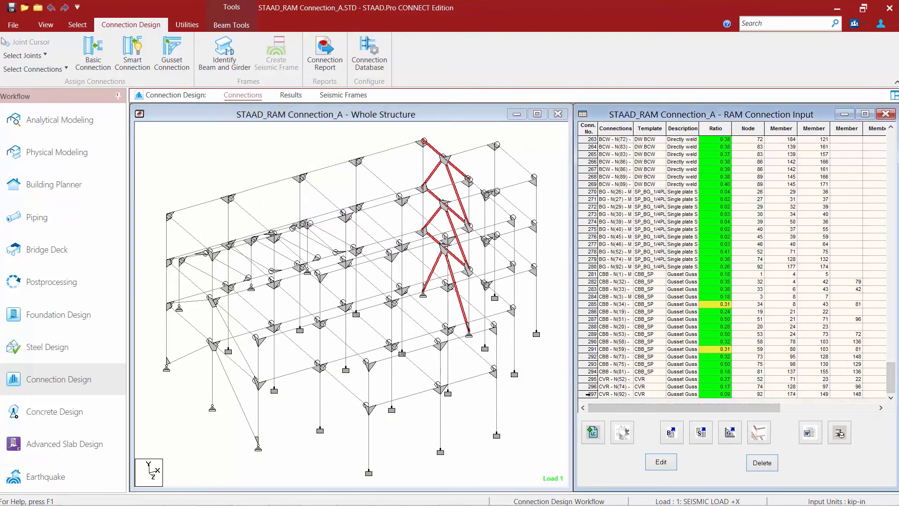
Step: Open one of the new CVR connections in Connection Pad and view it in 3D
{"action": "left_click", "coordinate": [660, 462]}
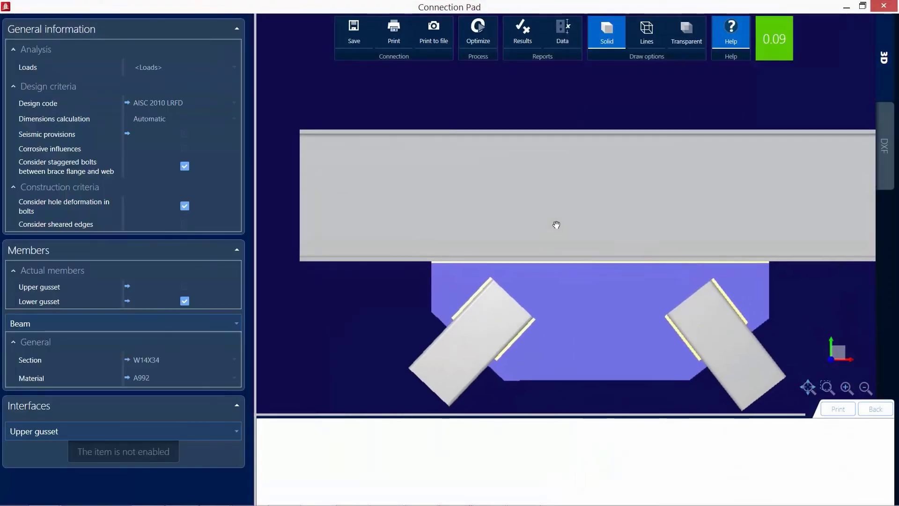
{"action": "left_click_drag", "start_coordinate": [556, 225], "coordinate": [573, 300]}
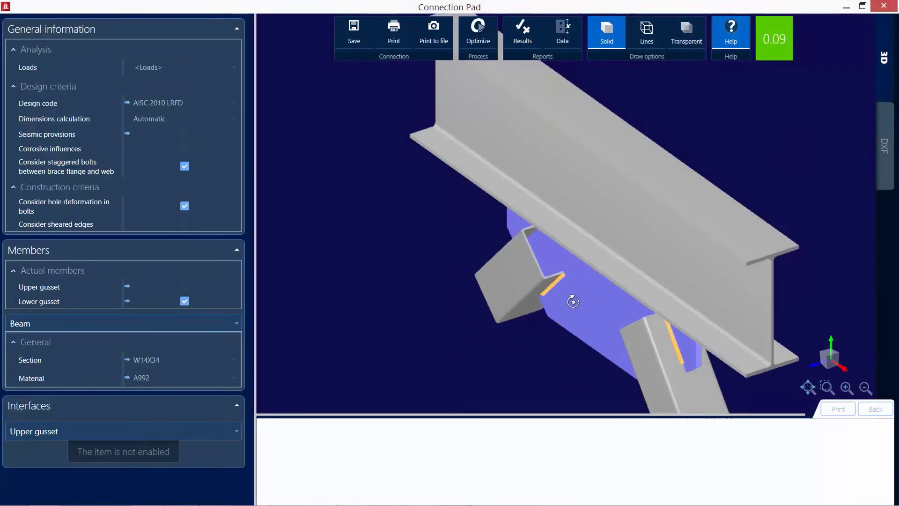